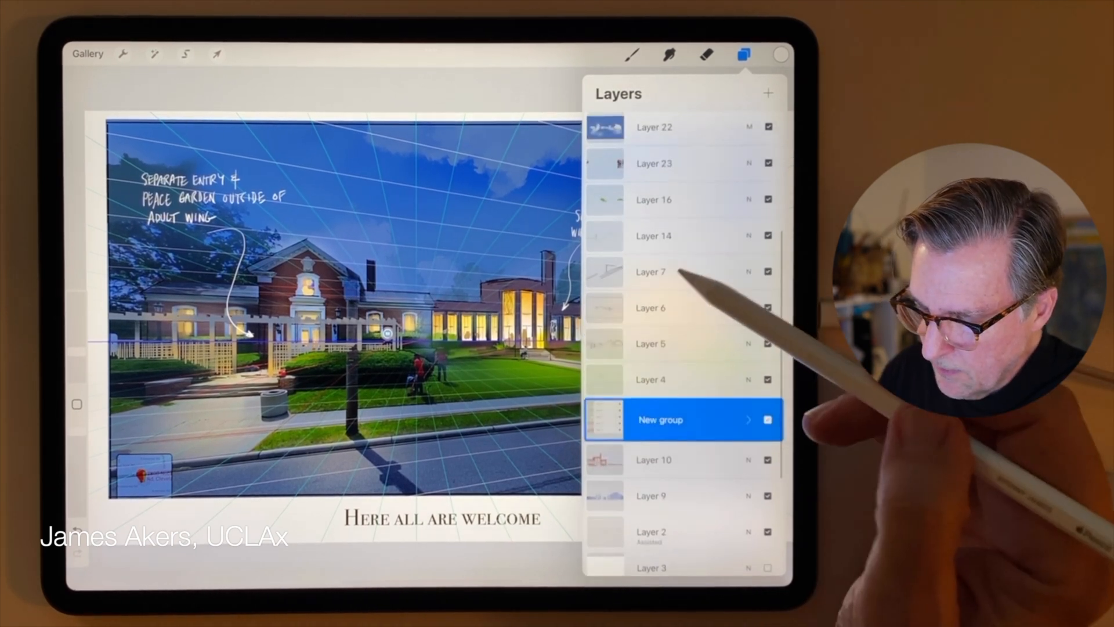
Step: Make Layer 10, just below the existing group, the current layer instead of Layer 7
left_click(651, 272)
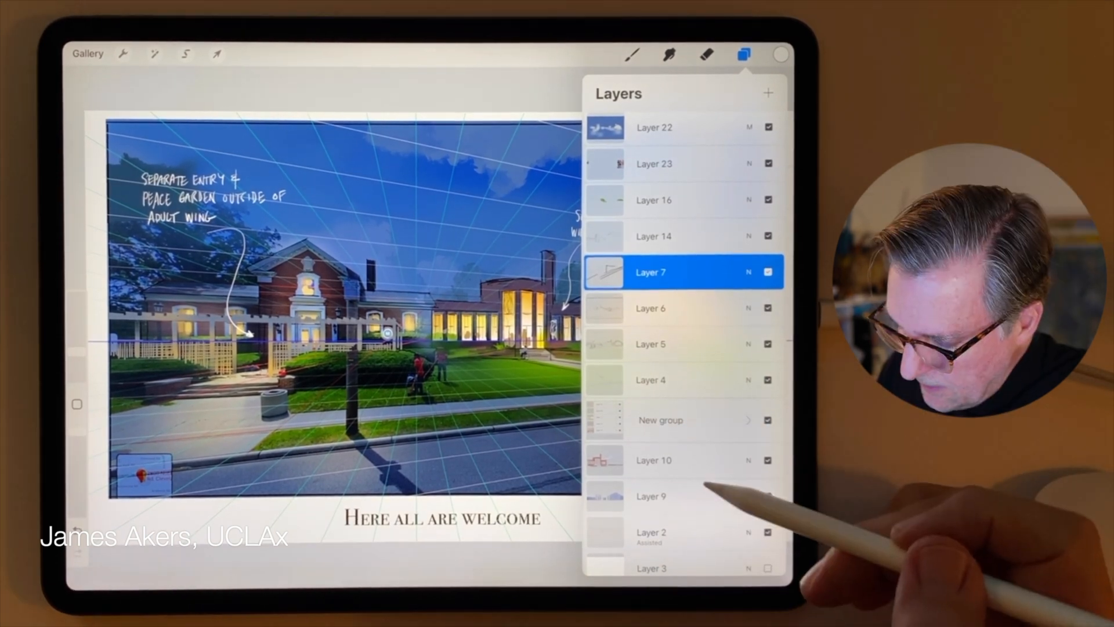
left_click(652, 495)
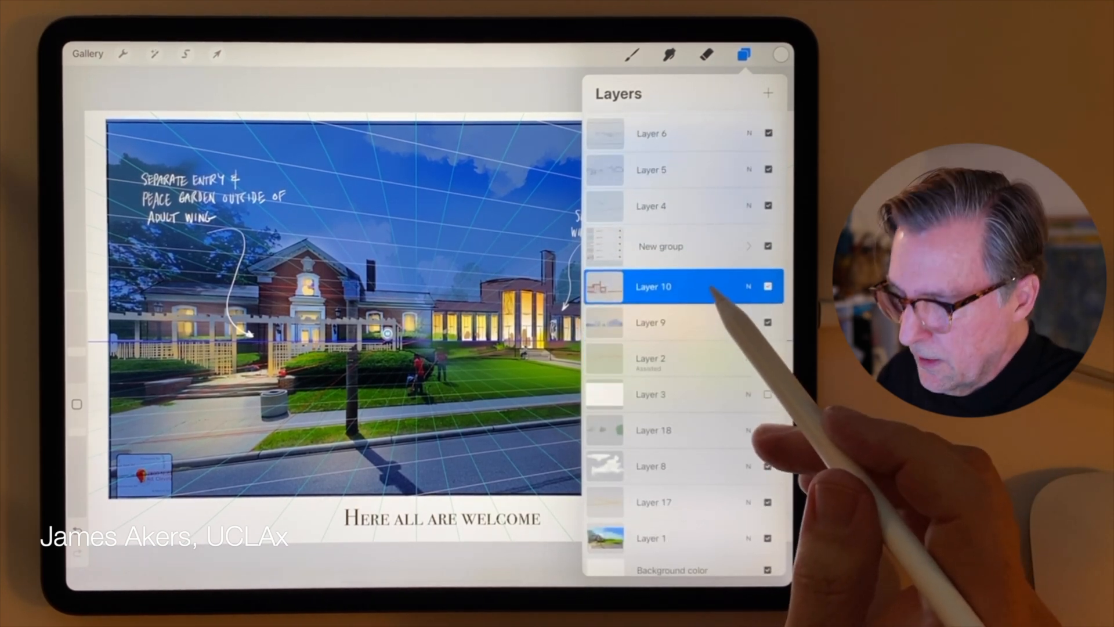
mouse_move(683, 334)
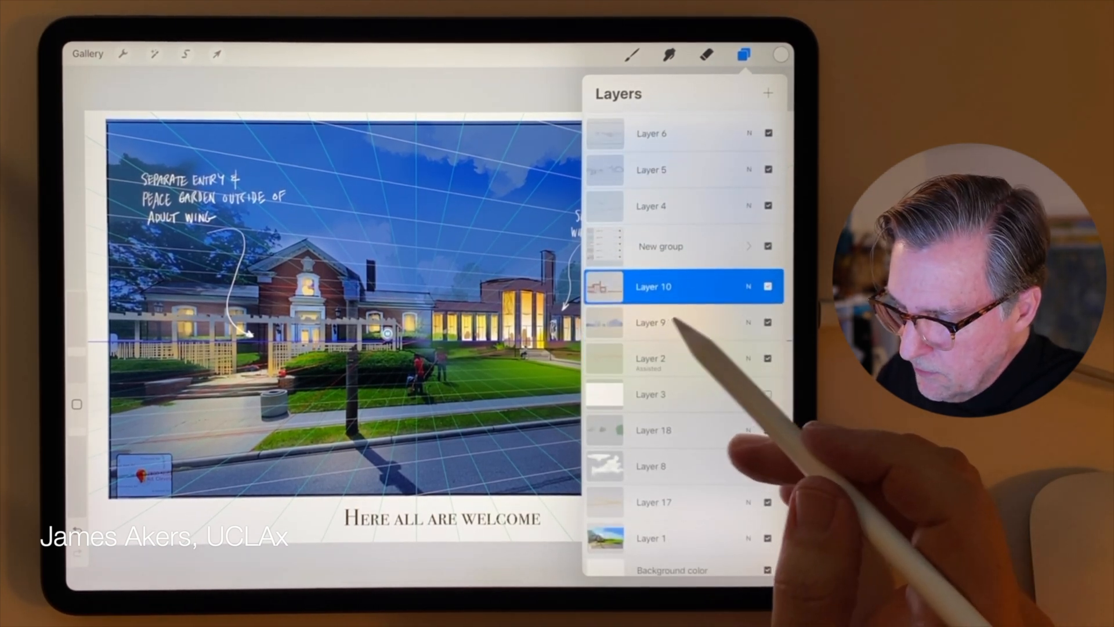
Step: Add Layer 9 and the layers below it to the selection alongside Layer 10 for grouping
left_click(651, 322)
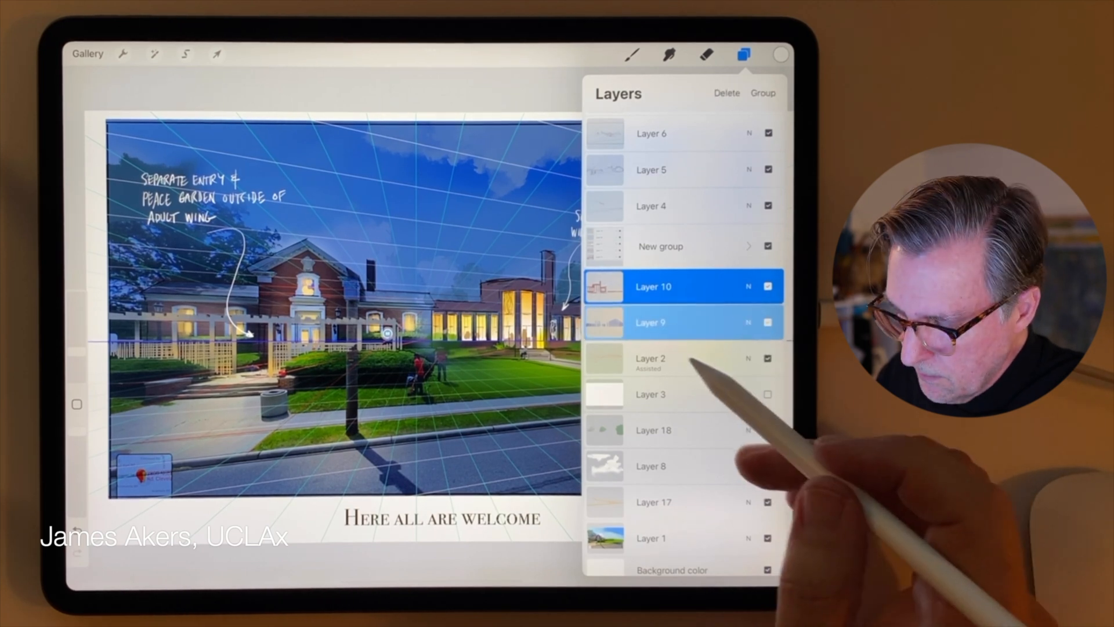
left_click(653, 359)
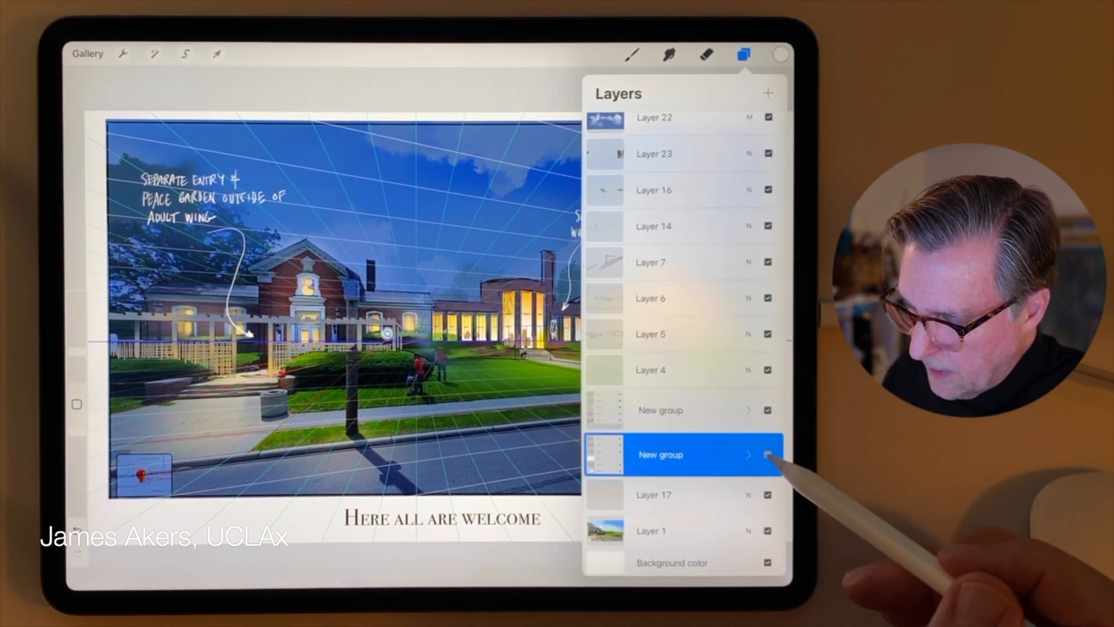
left_click(767, 454)
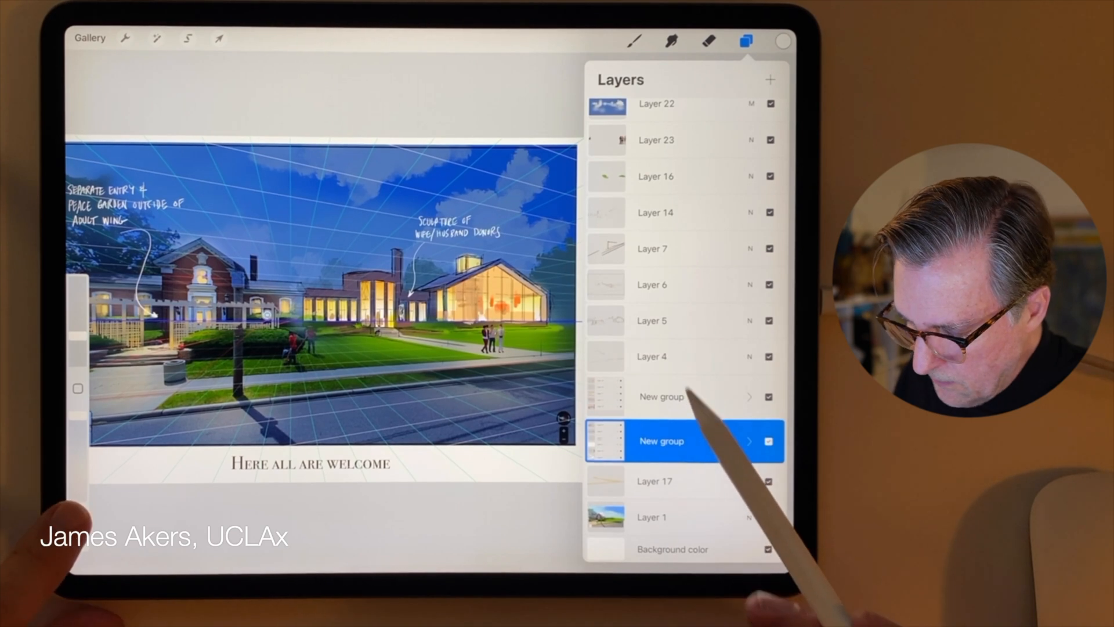
Step: Undo the most recent grouping and visibility changes, checking the layer list between undos
left_click(768, 441)
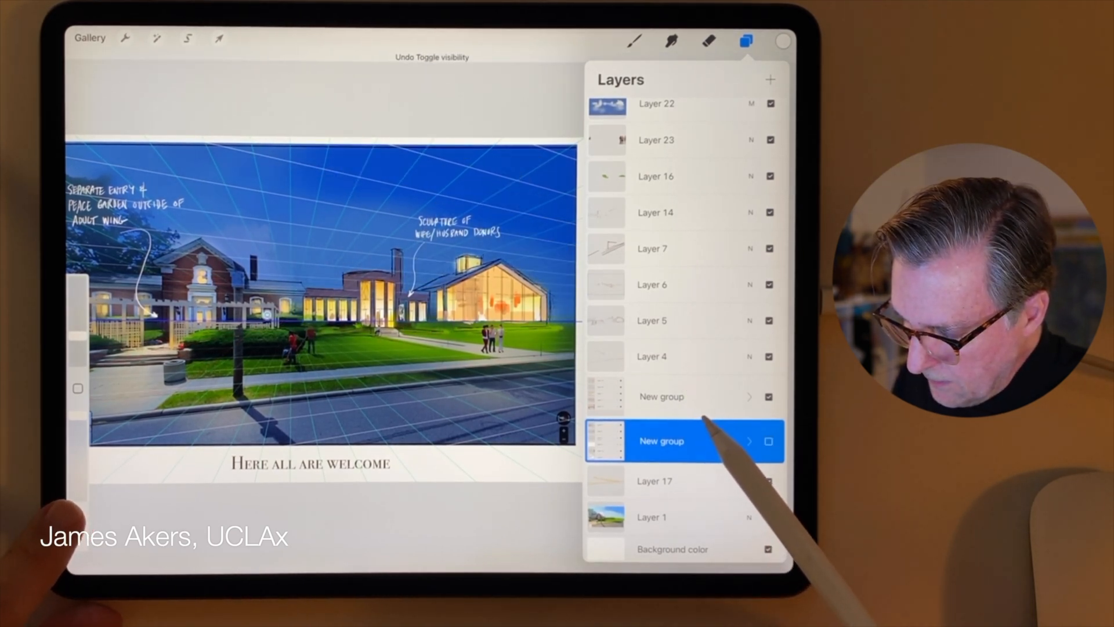
left_click(746, 41)
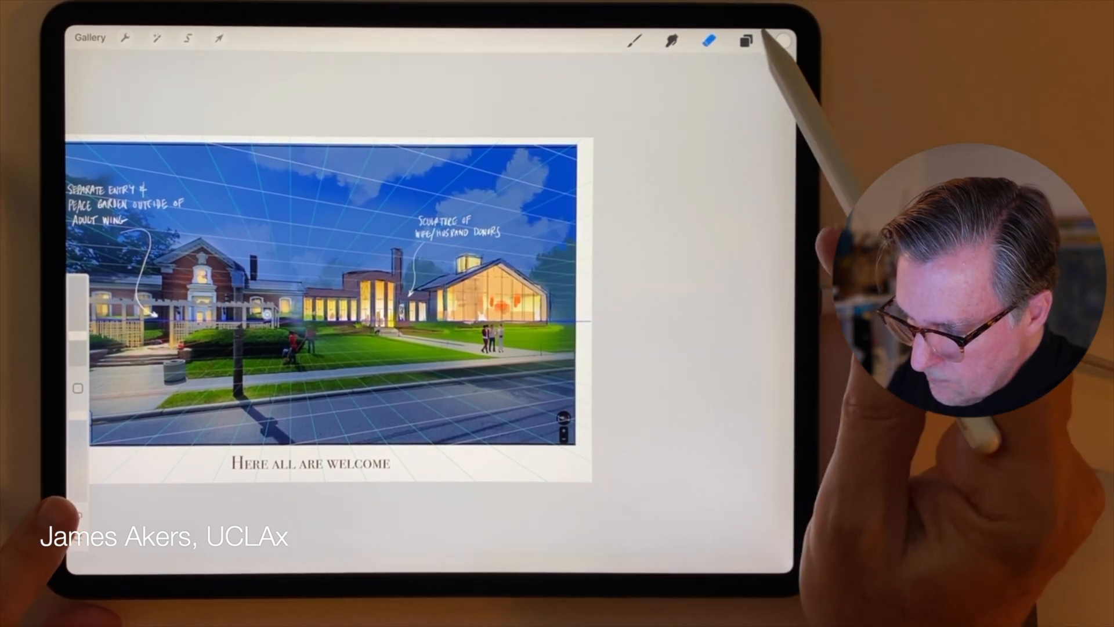
left_click(746, 41)
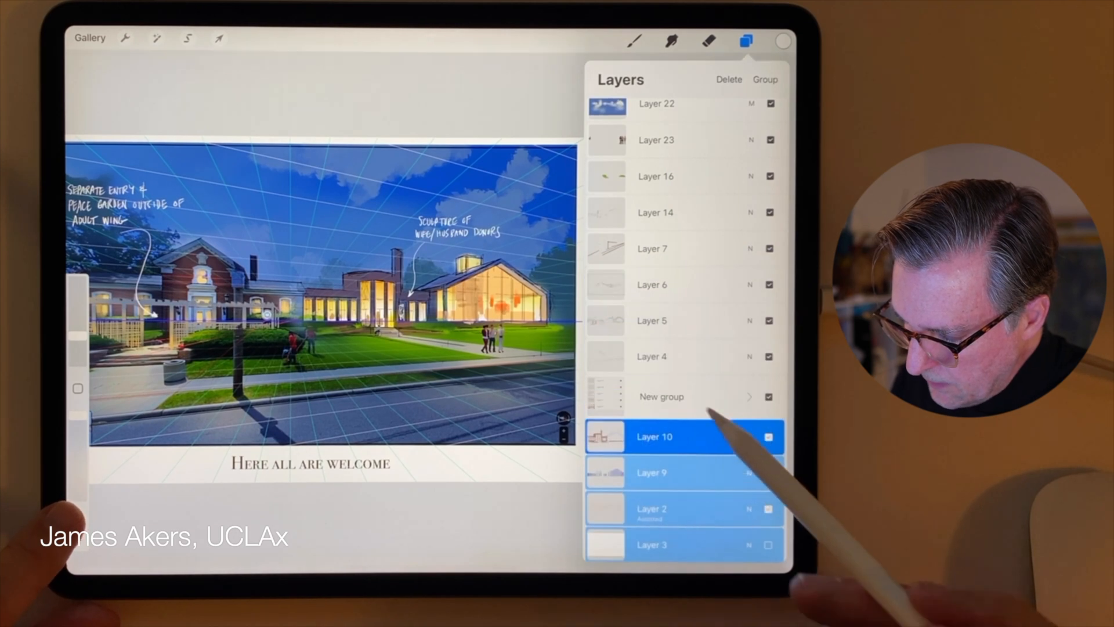
left_click(745, 41)
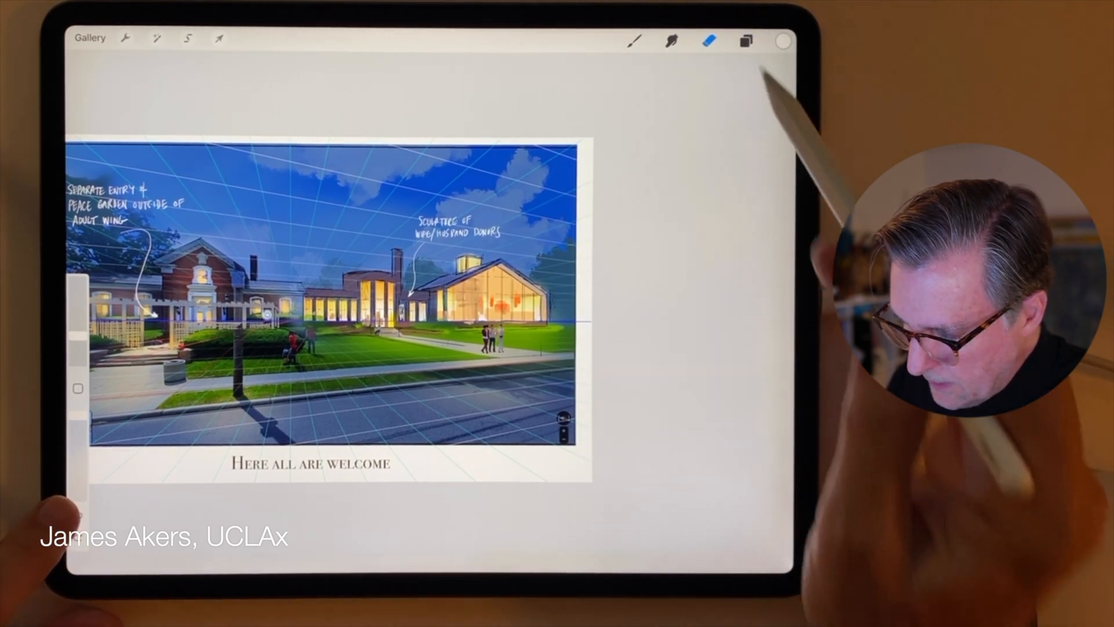
left_click(746, 41)
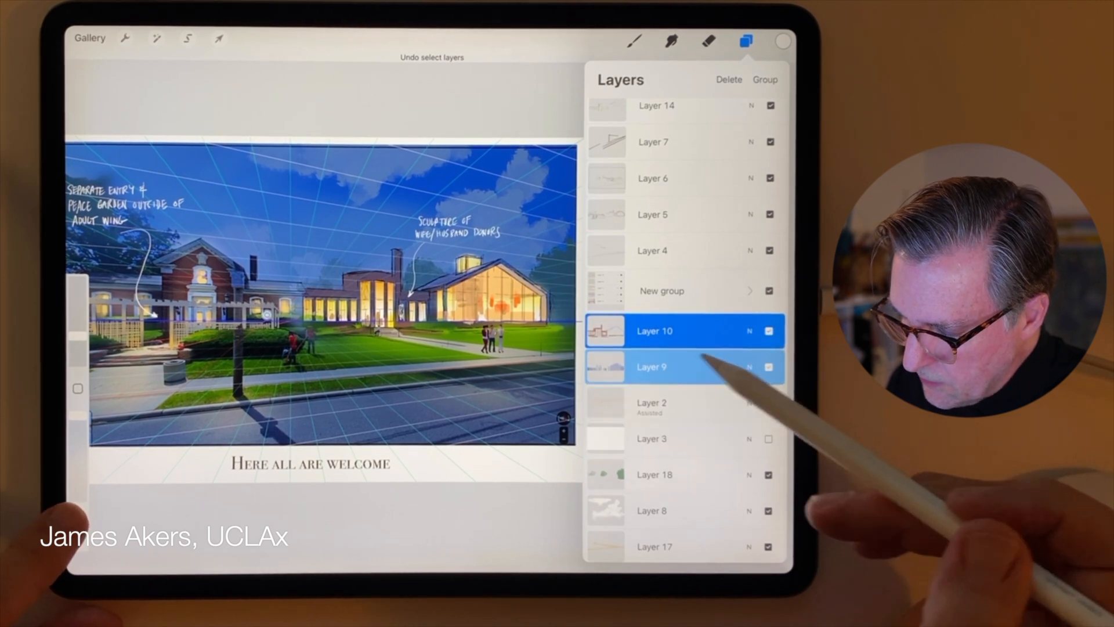
Step: Undo back until a single layer is chosen and both groups are dissolved into individual layers
left_click(653, 331)
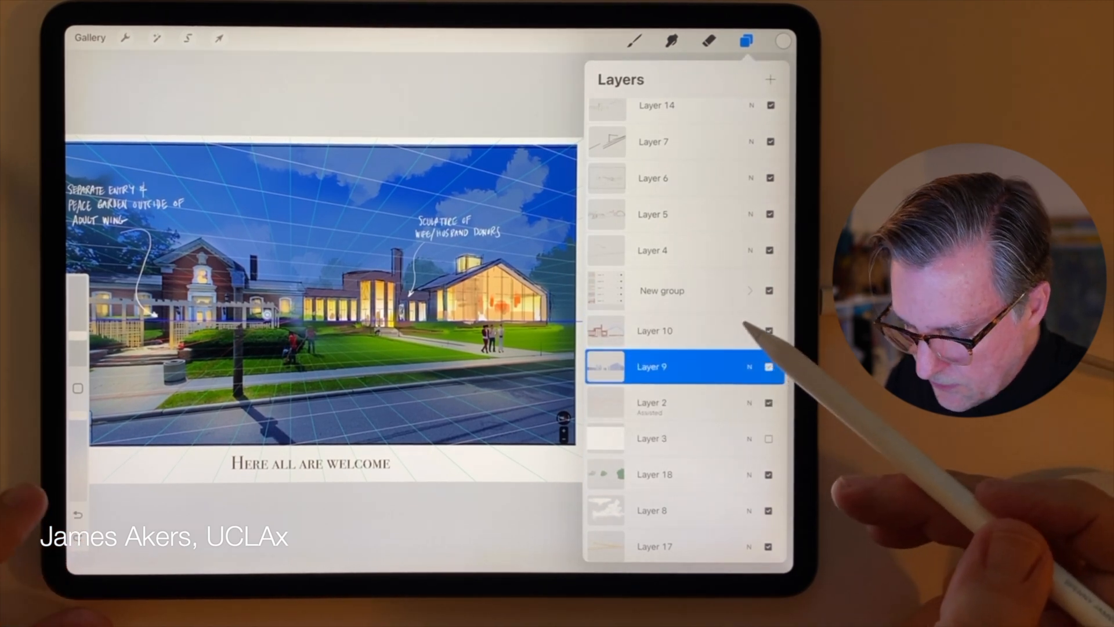
left_click(708, 41)
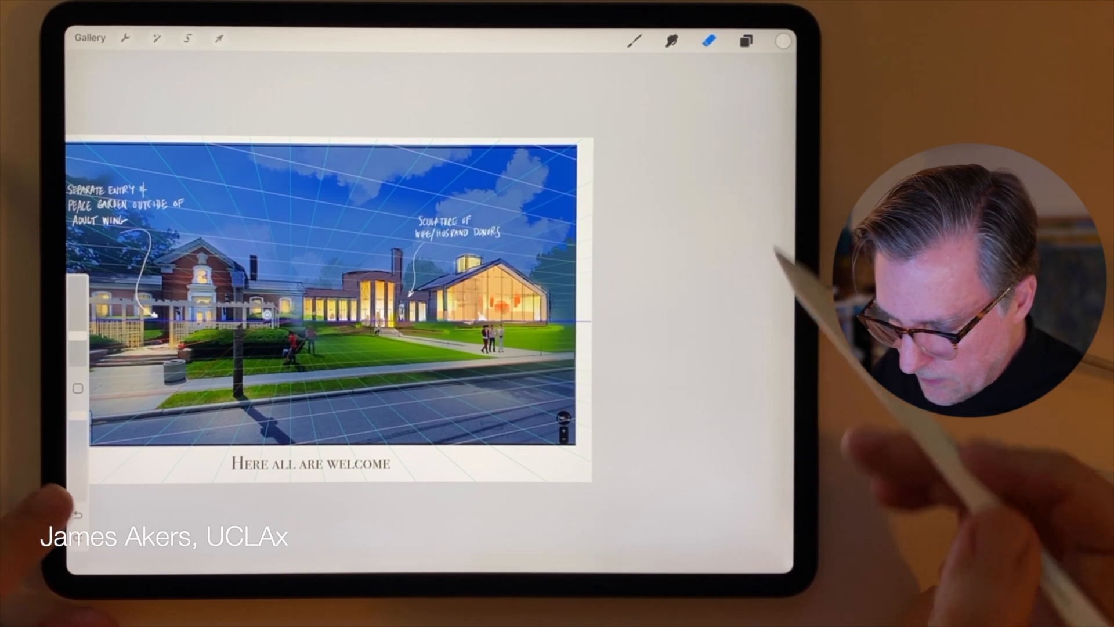
left_click(745, 41)
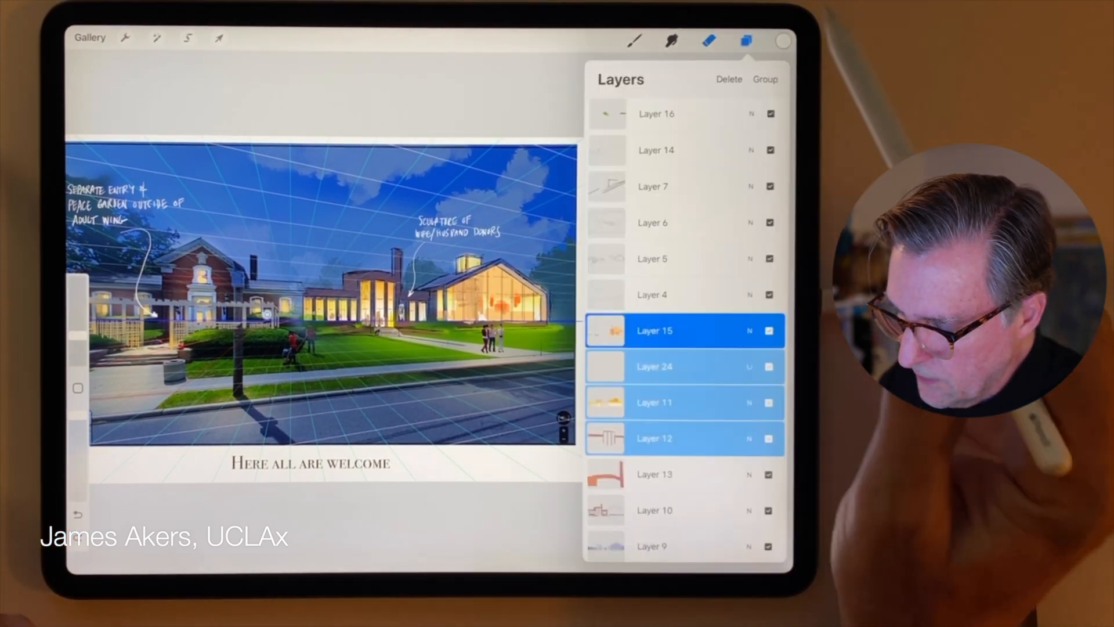
Step: Choose Layer 7 alone, then add Layer 2 further down as a secondary selection
left_click(651, 294)
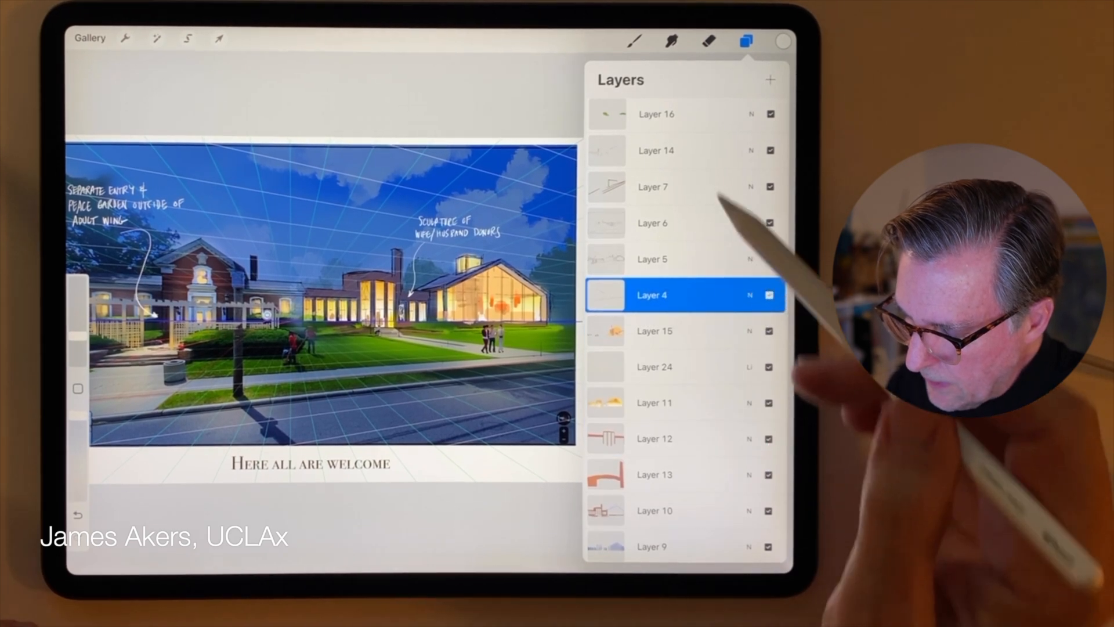
left_click(652, 185)
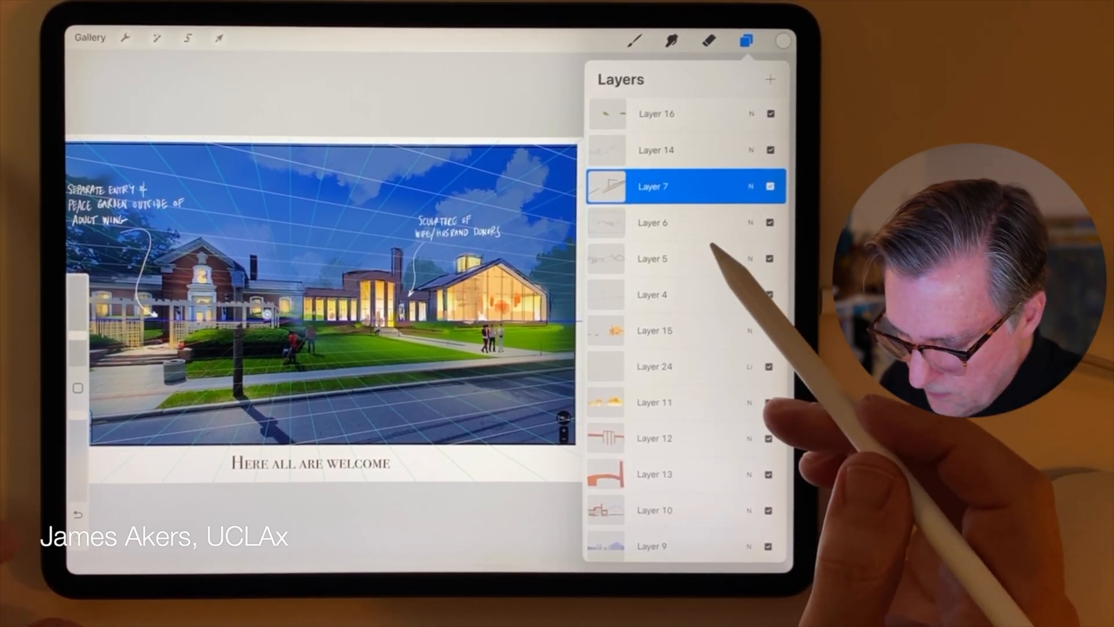
scroll("down", 3)
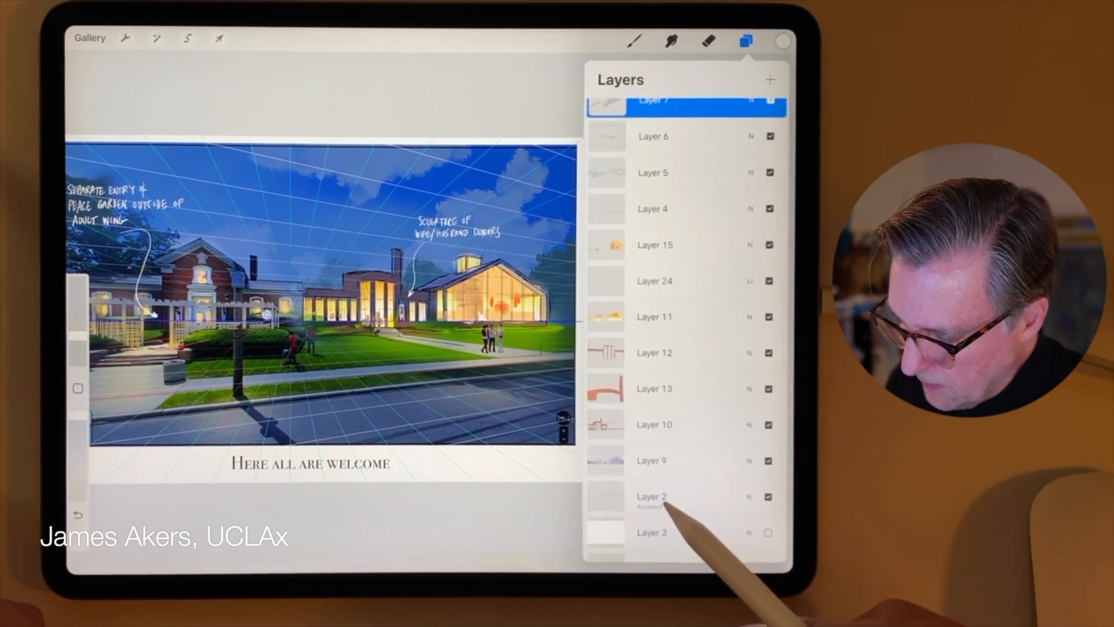
left_click(652, 497)
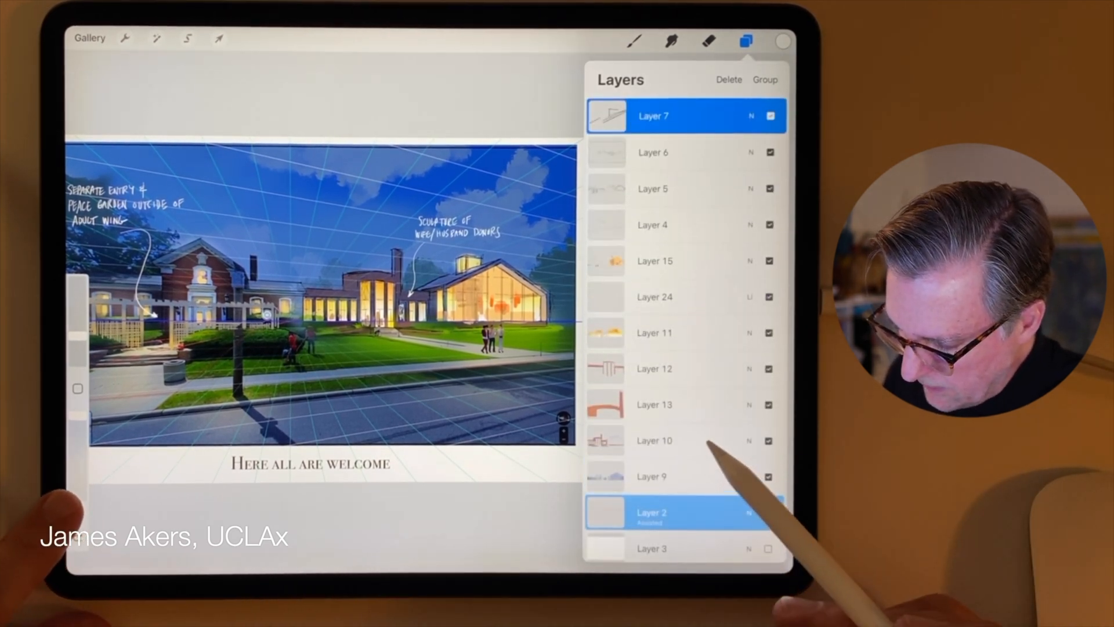
Step: Switch to Layer 6 then back to Layer 7 so Layer 7 is the sole current layer
left_click(652, 152)
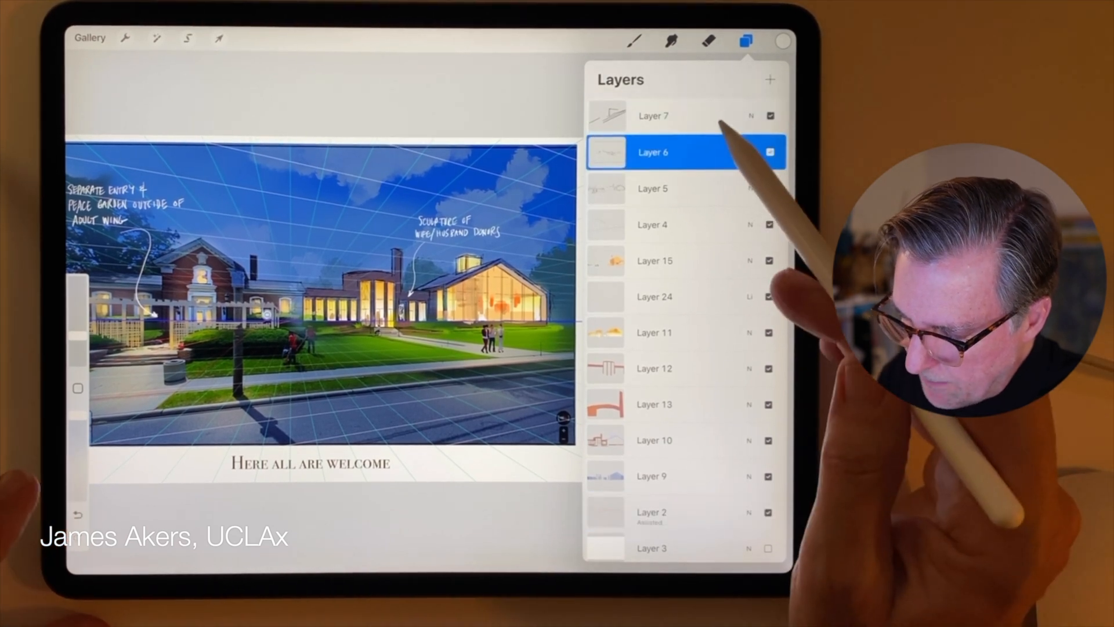
left_click(651, 115)
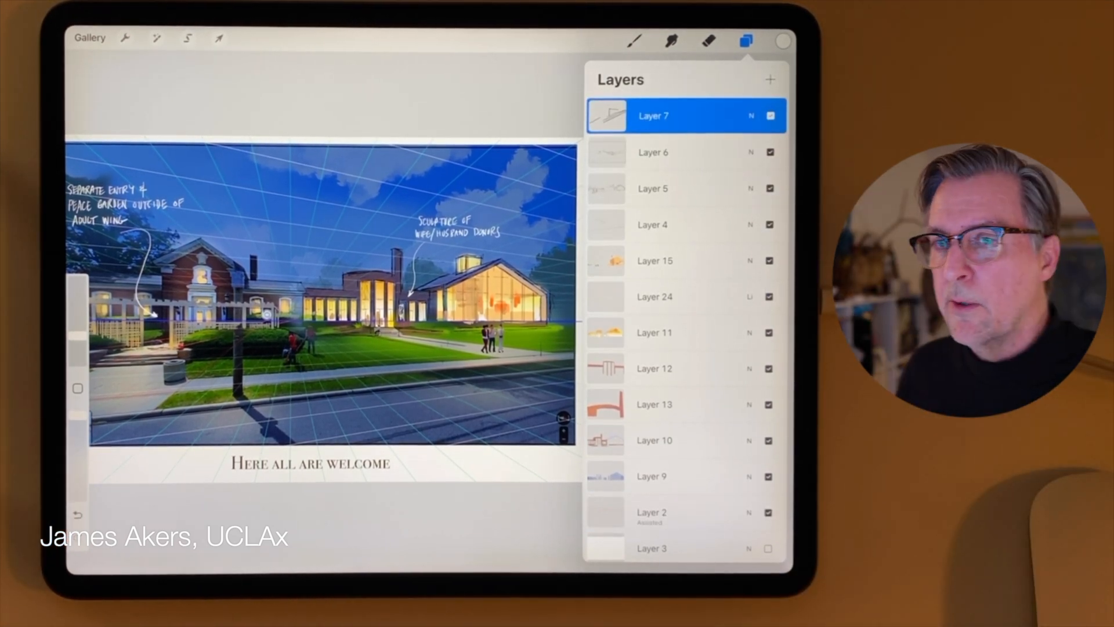